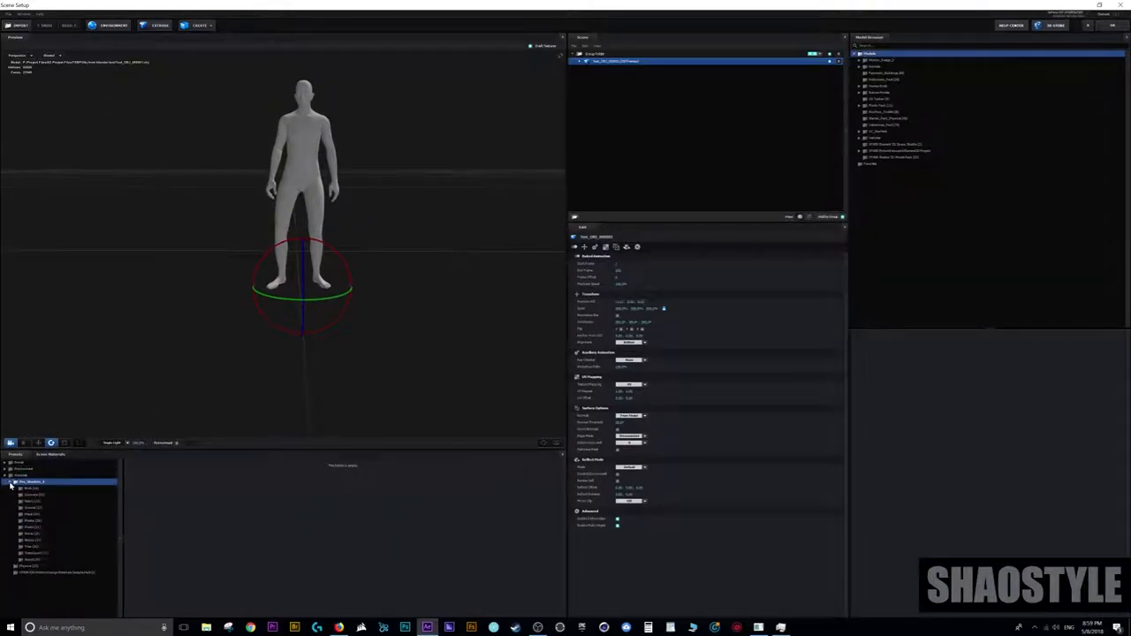
- Leave the grey figure scene and bring up the blue-chrome bust composition in After Effects
click(31, 514)
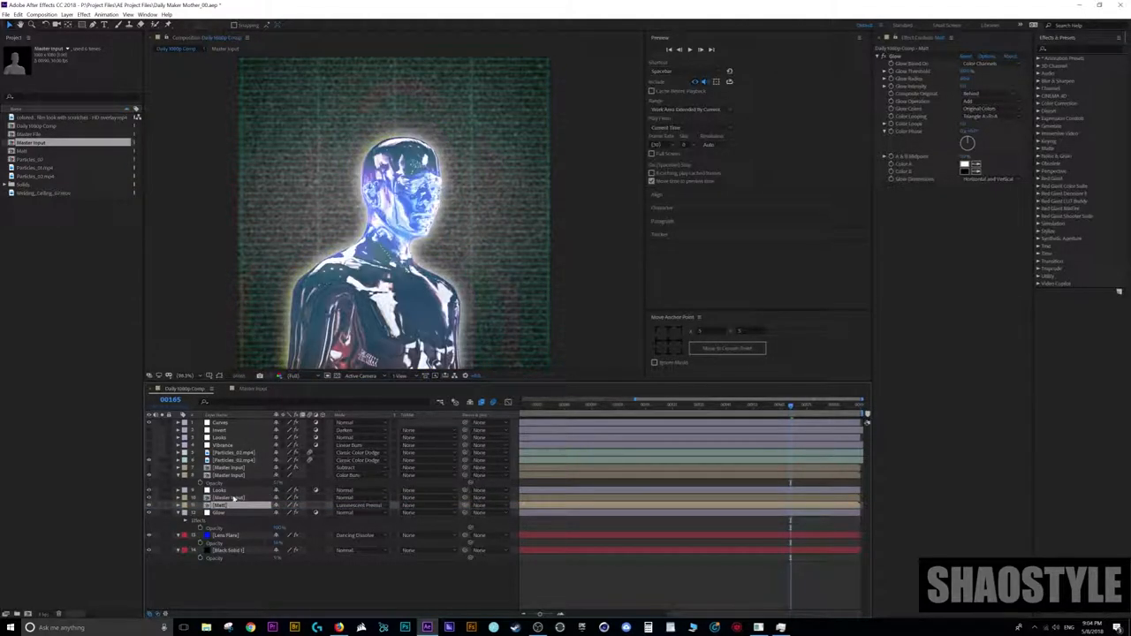
- Grade the chrome bust to warm gold with an amber rim glow
click(219, 491)
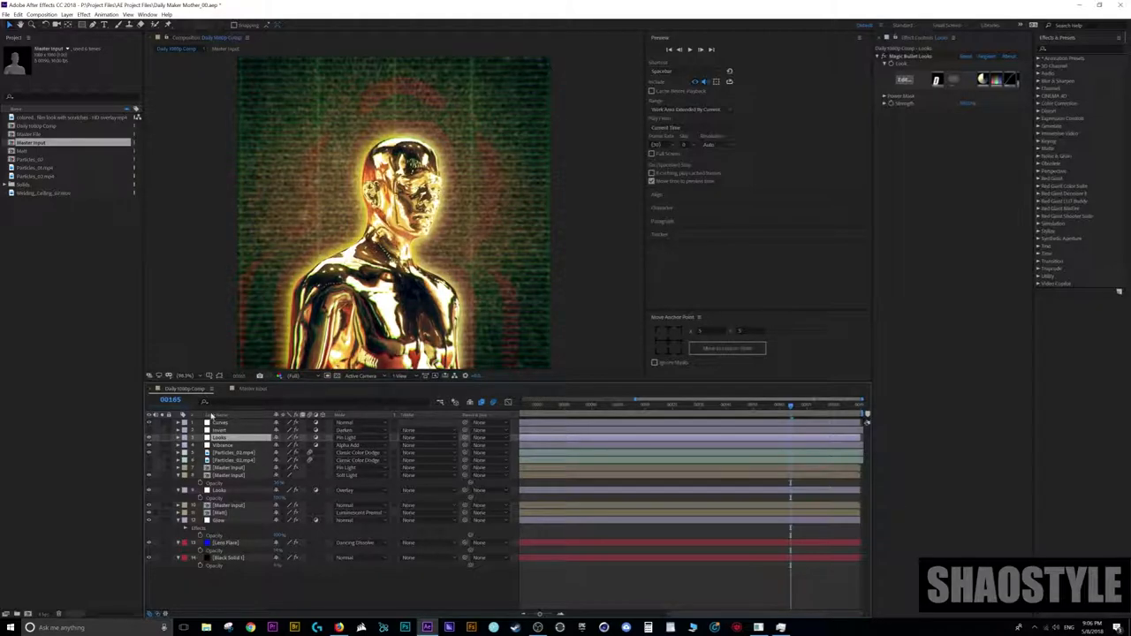
- Adjust the Curves effect and the solid layer's colour settings on the gold figure
click(219, 420)
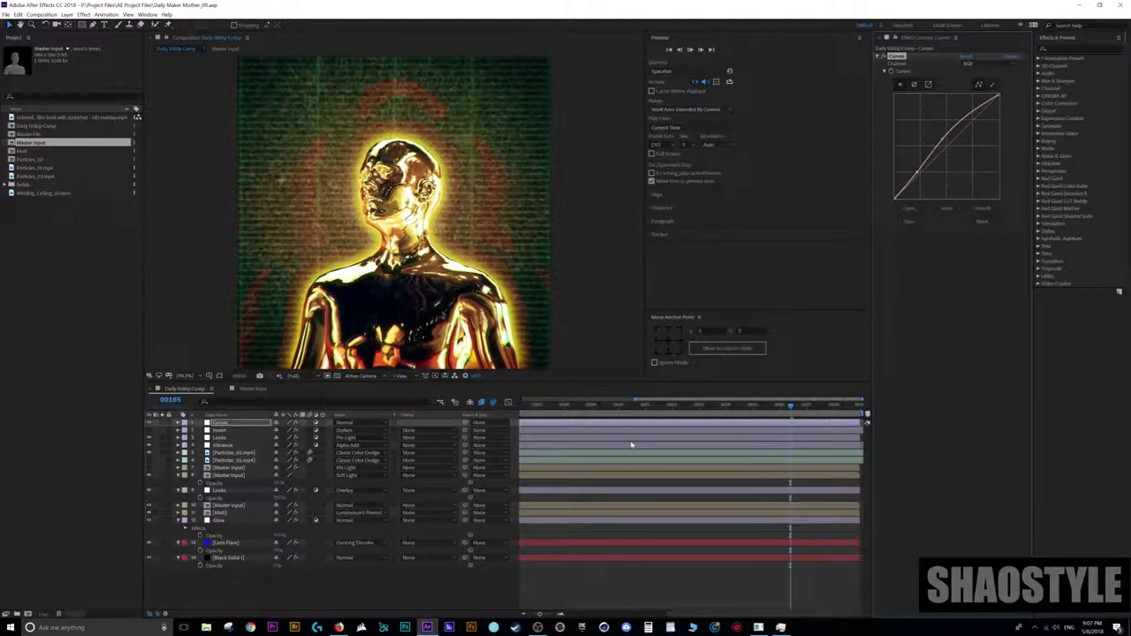
click(605, 405)
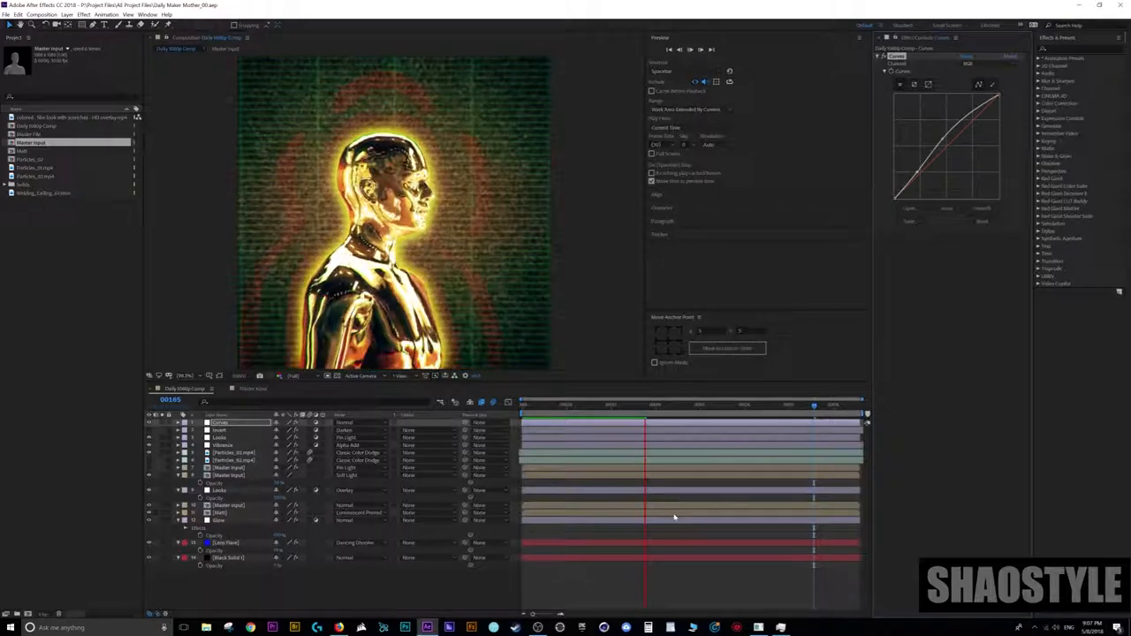
click(685, 415)
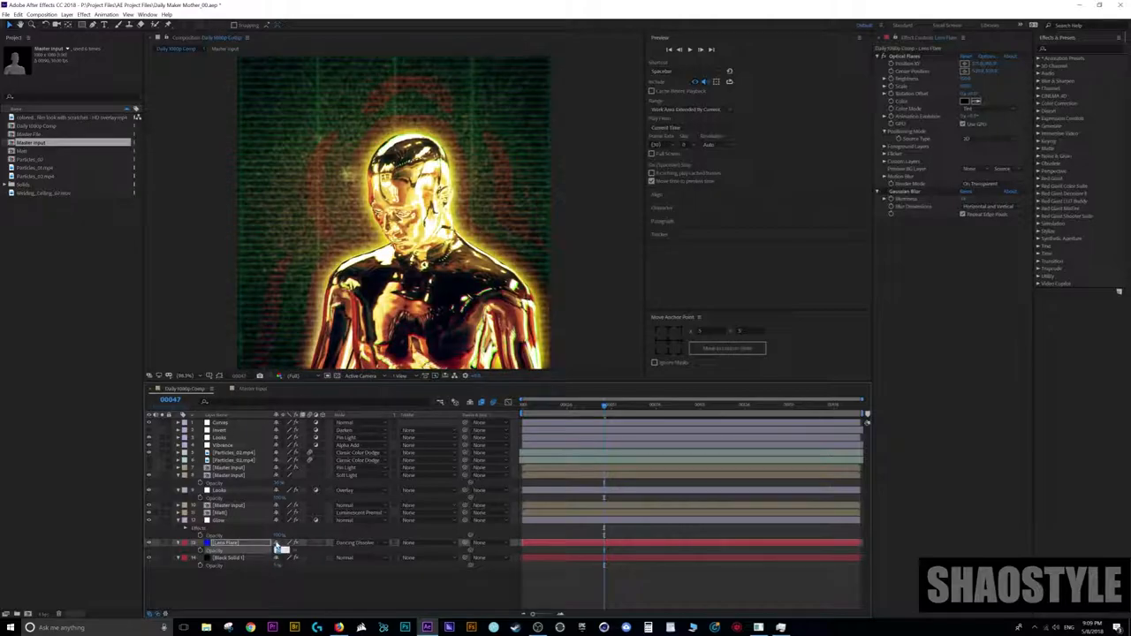
- Darken the textured background layer so the figure sits over a nearly black backdrop
click(233, 559)
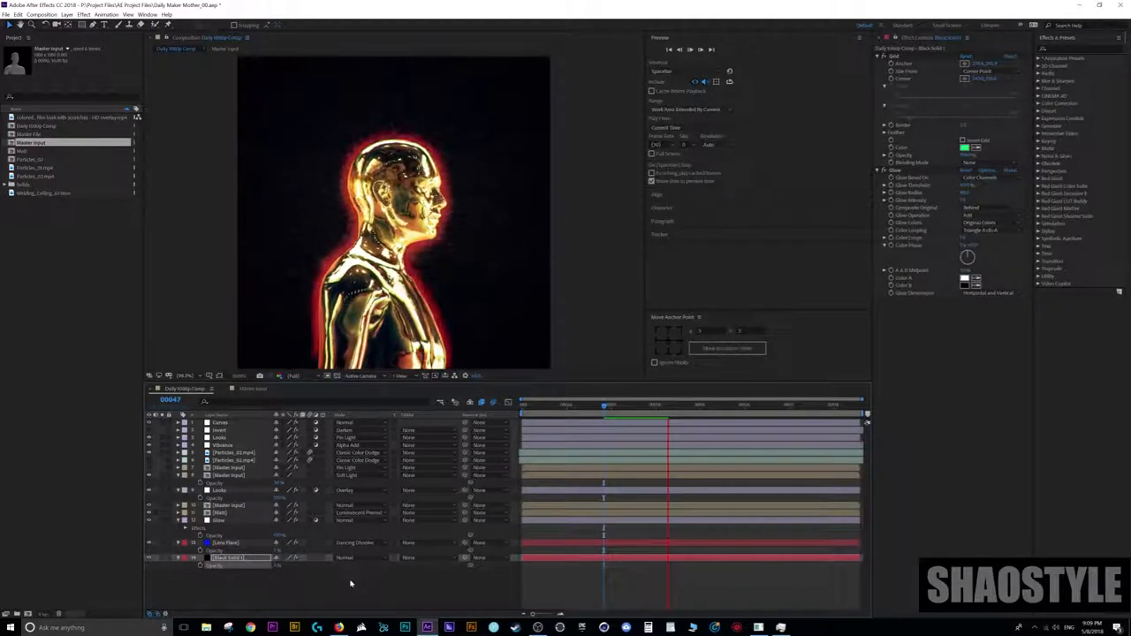
click(739, 405)
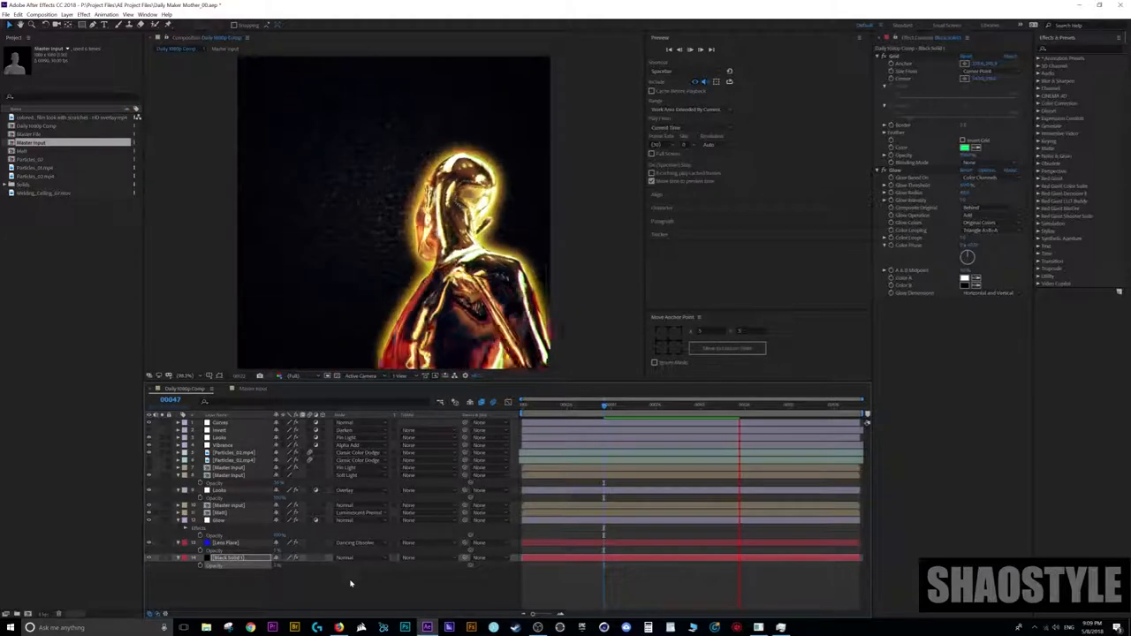